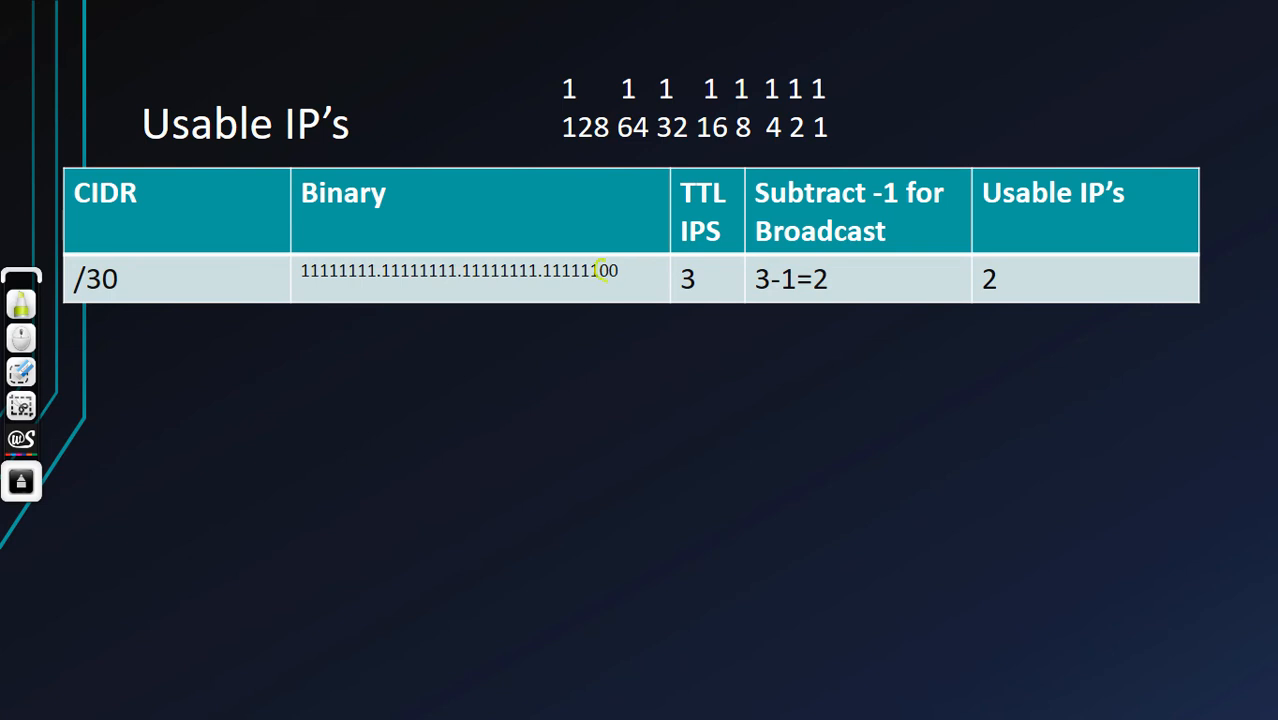
# Circle the last two bits of the /30 binary and the 2 and 1 place values with the pen.
pyautogui.moveTo(790, 110); pyautogui.dragTo(836, 140)
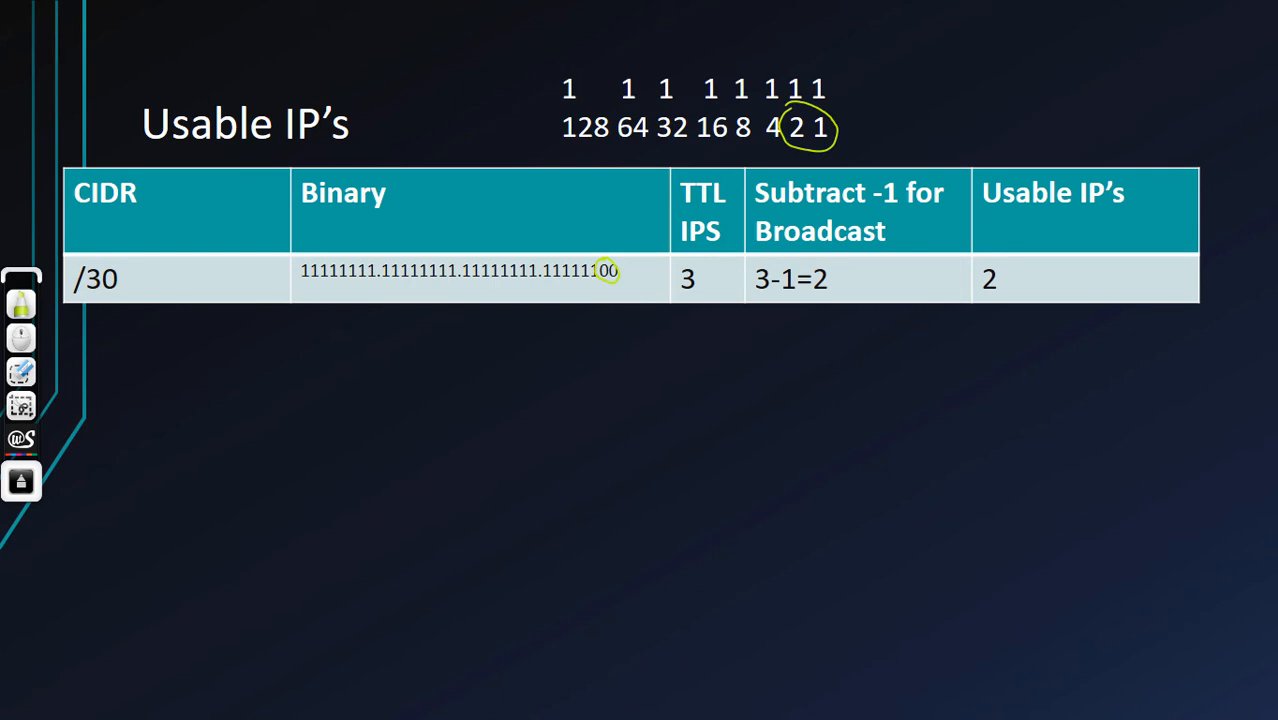
pyautogui.moveTo(680, 290); pyautogui.dragTo(696, 268)
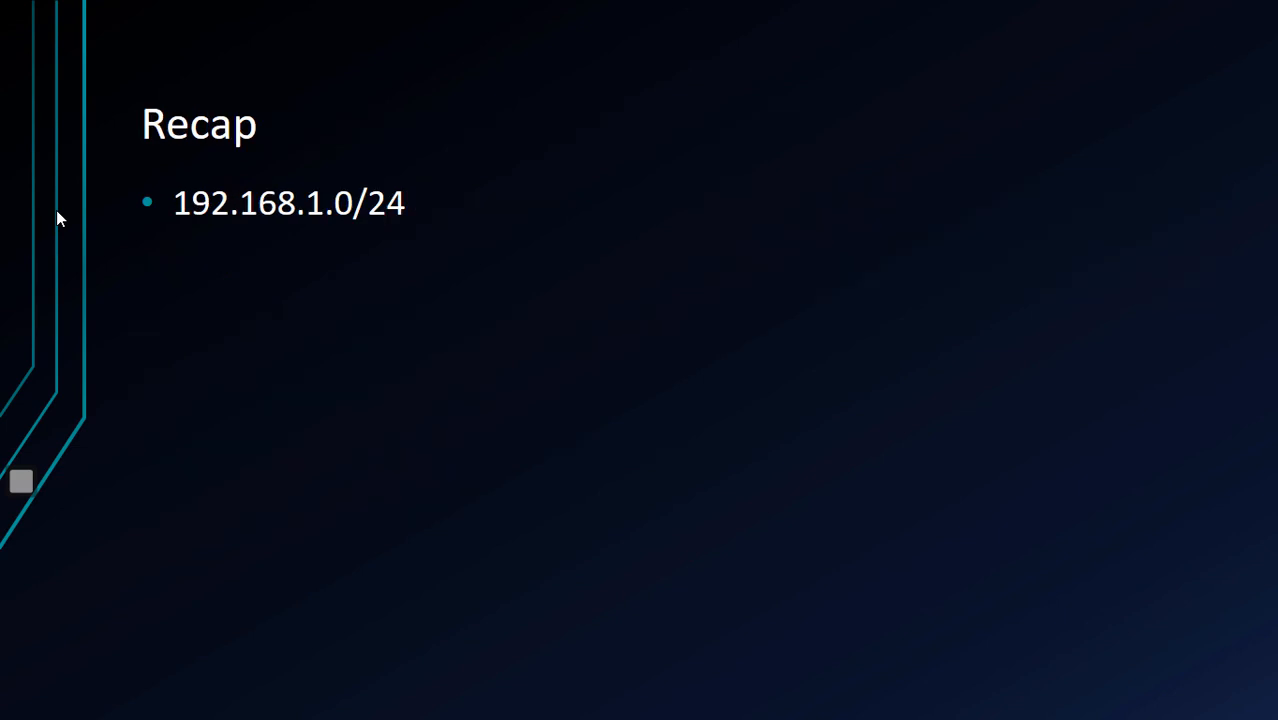
# Add the second recap bullet '192.168.1.0 Subnet' beneath 192.168.1.0/24.
pyautogui.write('192.168.1.0 Subnet')
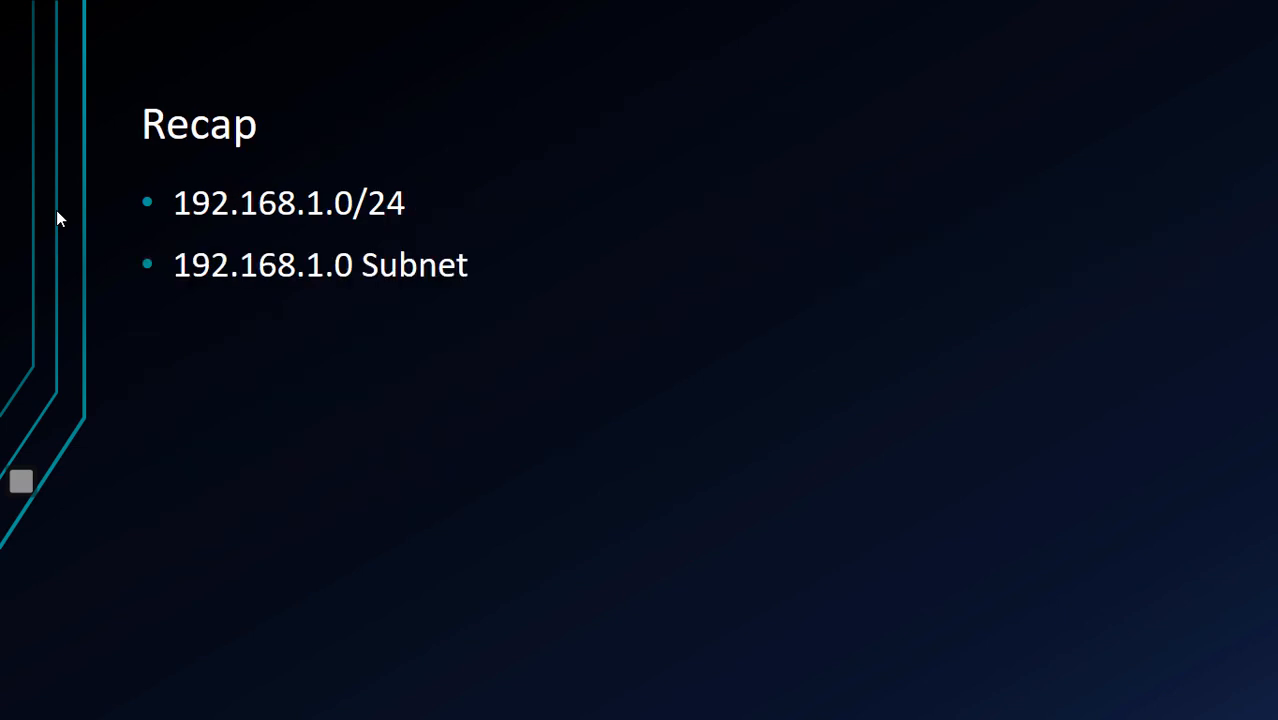